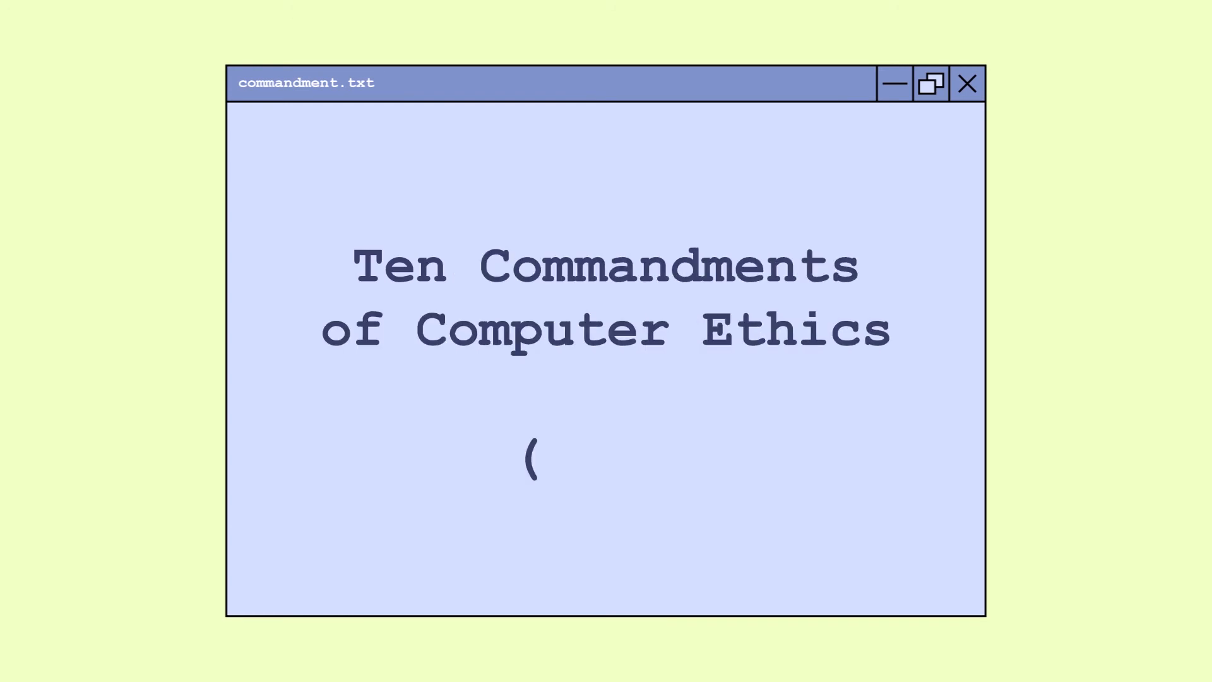
click(967, 84)
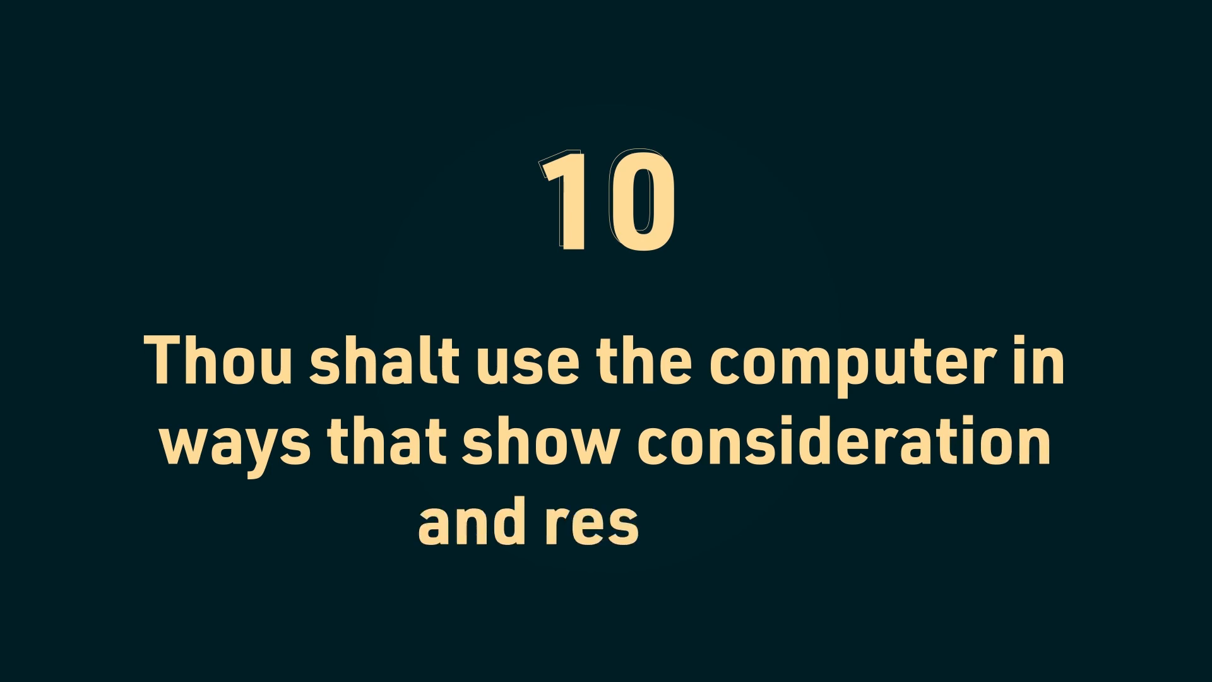
text(pect.)
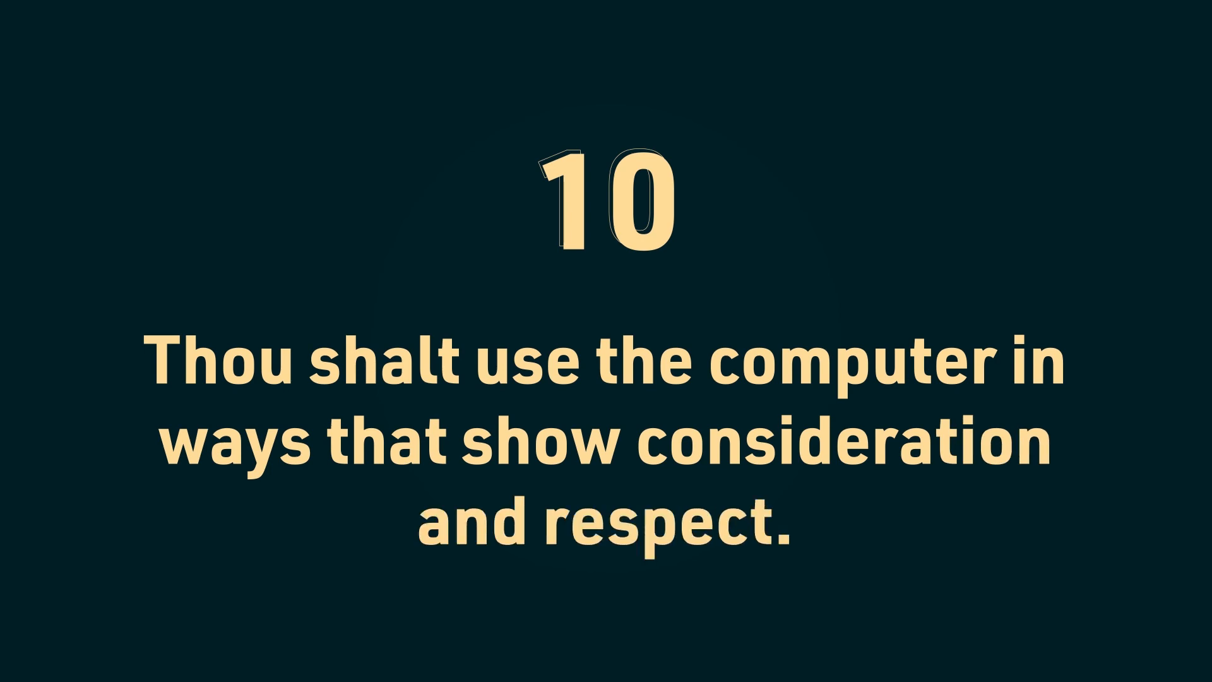